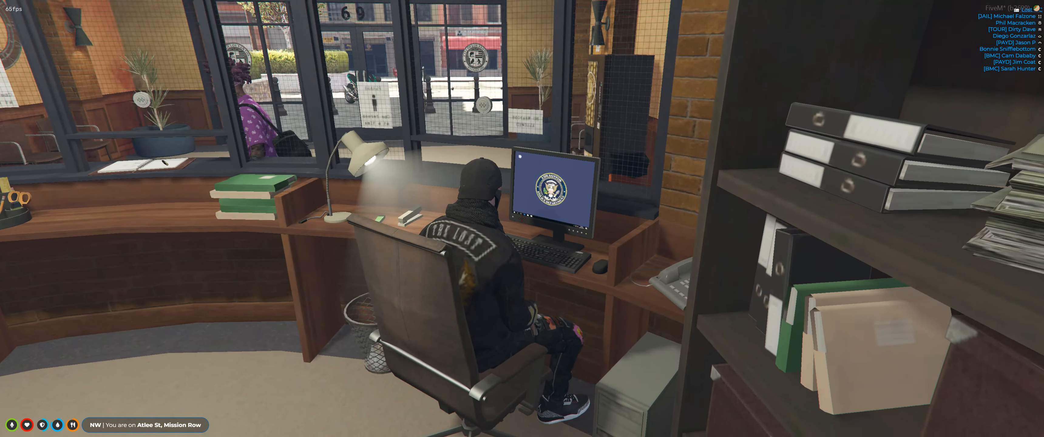
{"action": "mouse_move", "coordinate": [522, 219]}
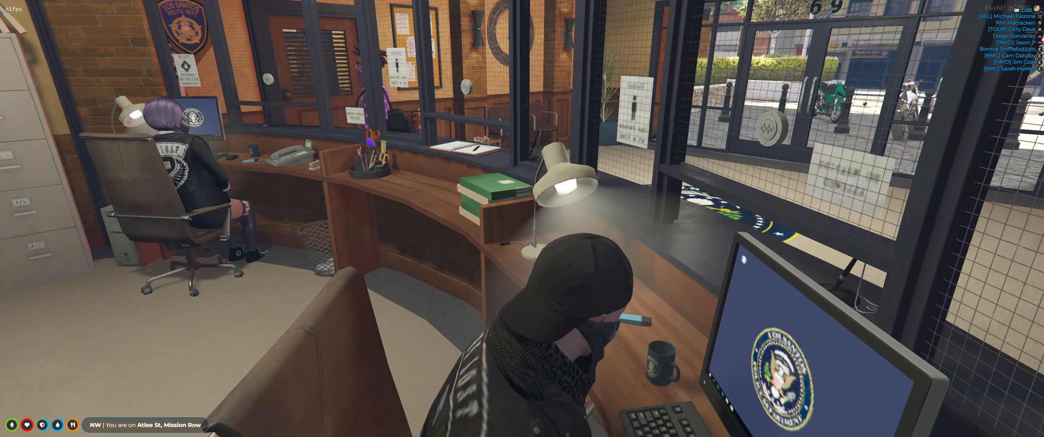